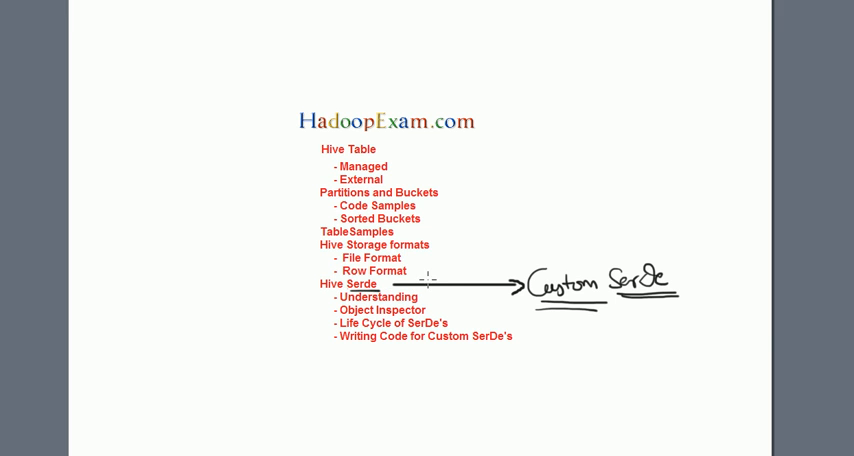
mouse_move(555, 274)
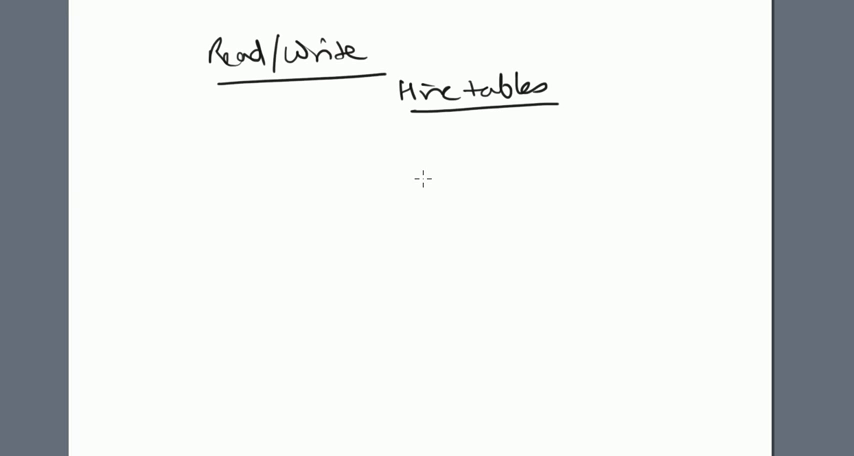
Step: Sketch the Hive table read path, labelling InputFormat, the record arrow and object
left_click_drag(438, 172, 603, 295)
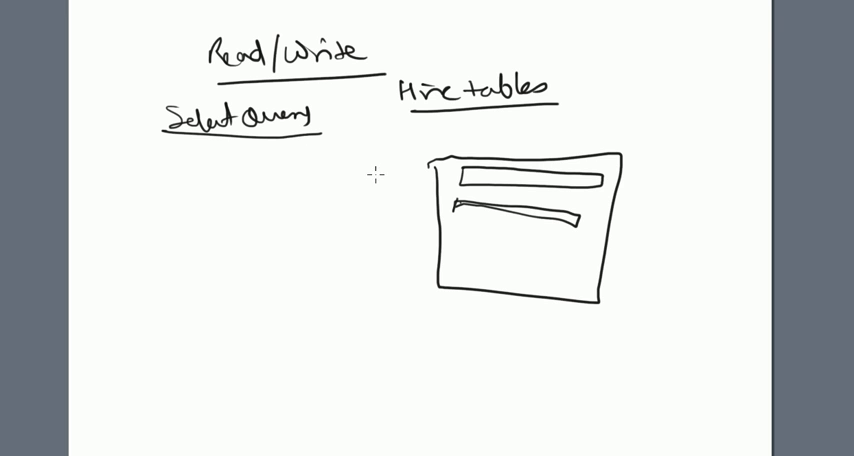
type("Inputformat")
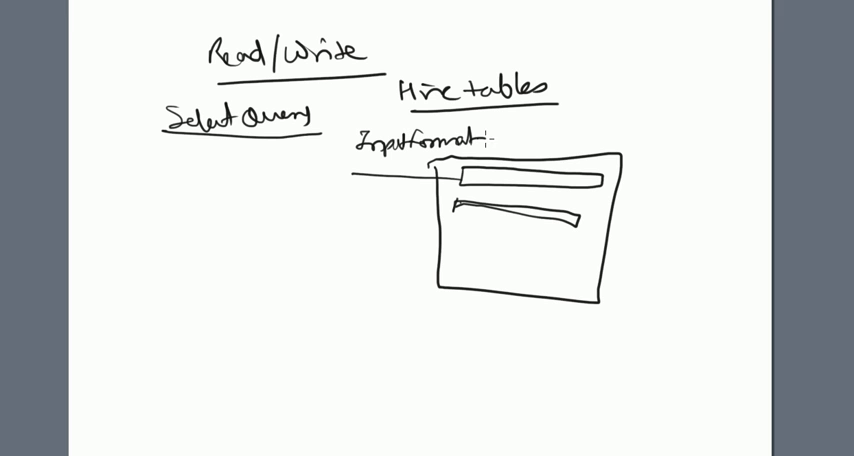
type("E-")
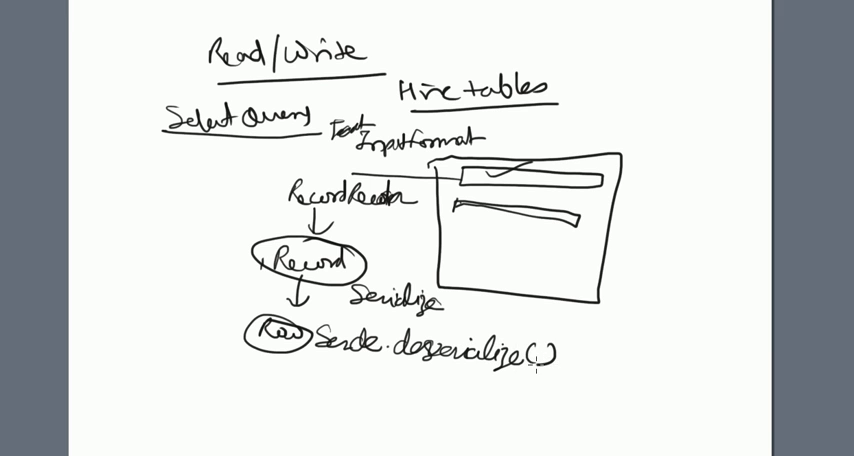
type("object")
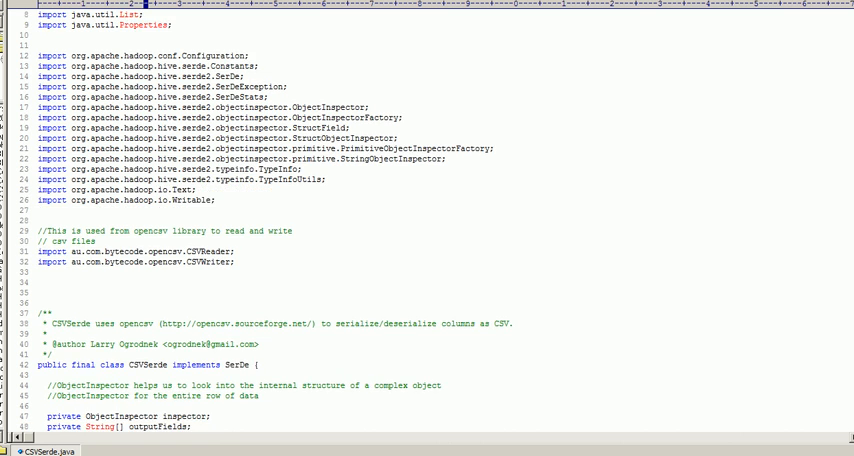
Step: Scroll through CSVSerde.java and highlight the initialize method name
scroll("down", 3)
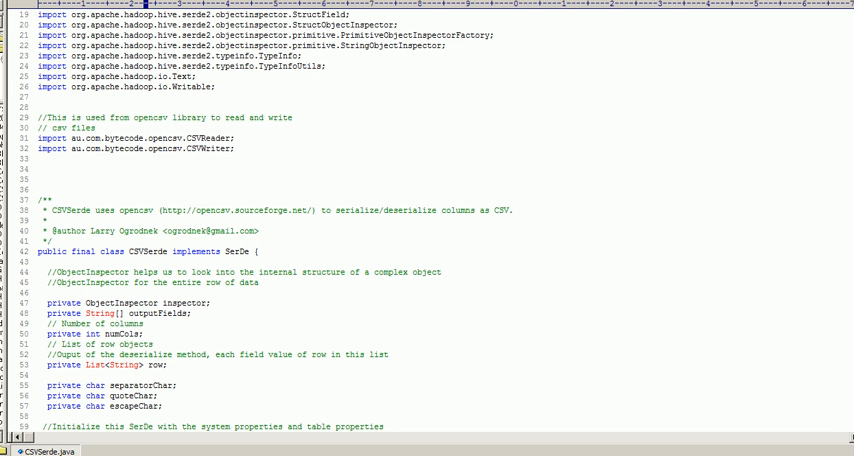
scroll("down", 3)
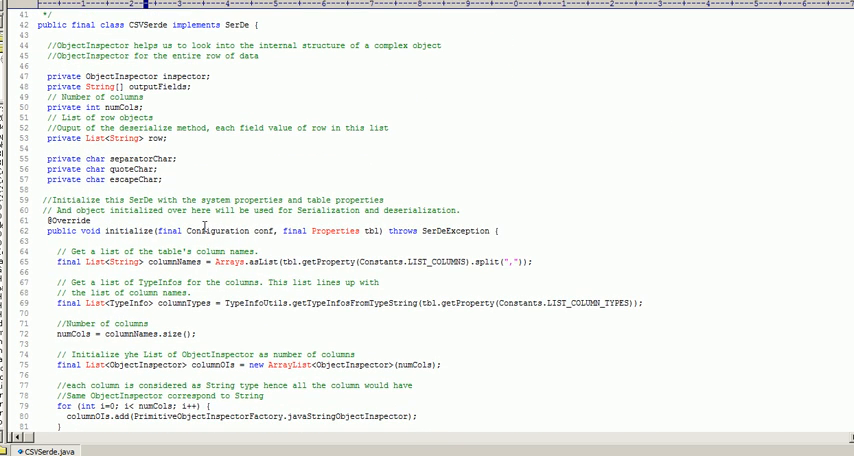
double_click(127, 229)
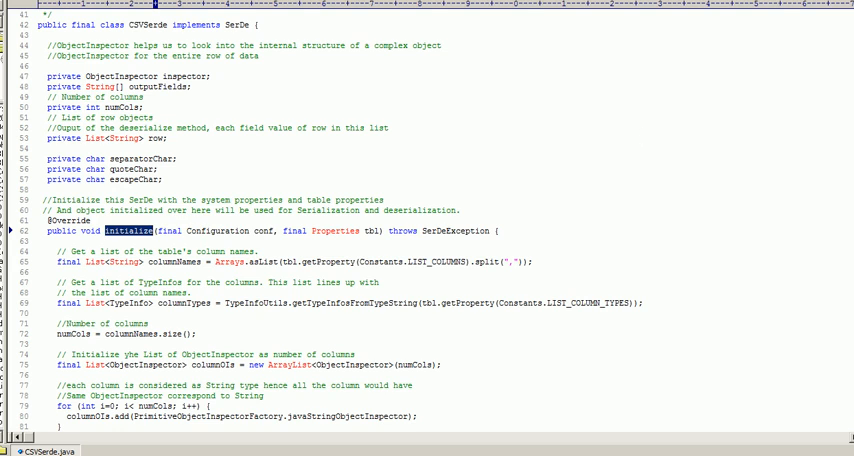
scroll("down", 3)
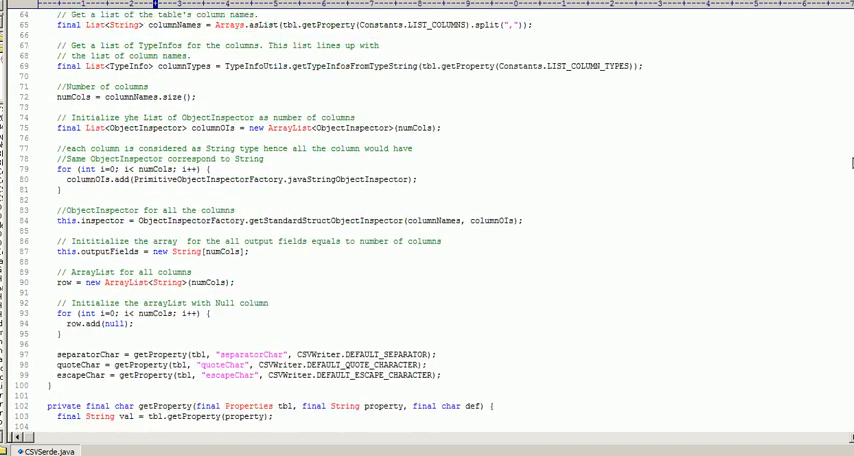
scroll("down", 3)
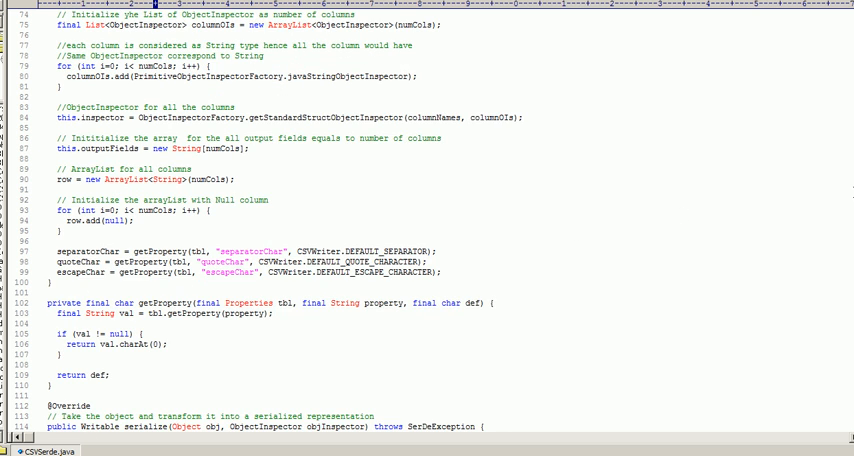
scroll("down", 3)
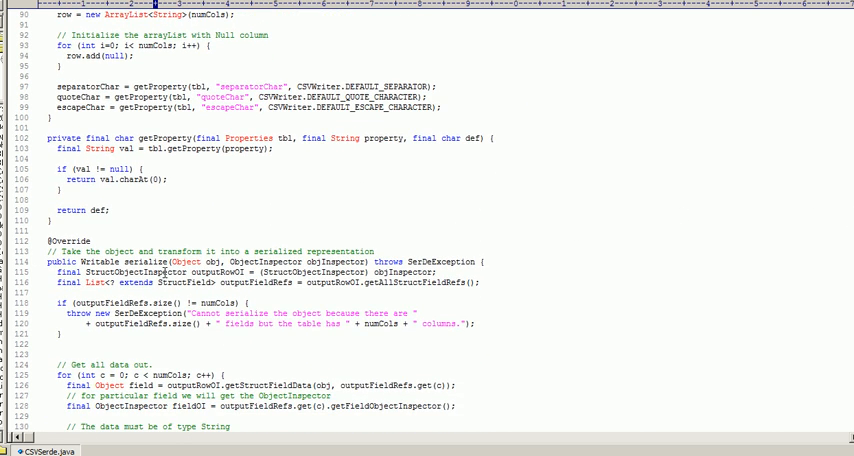
Step: Highlight the serialize and deserialize method names and scroll to deserialize's closing brace
double_click(150, 259)
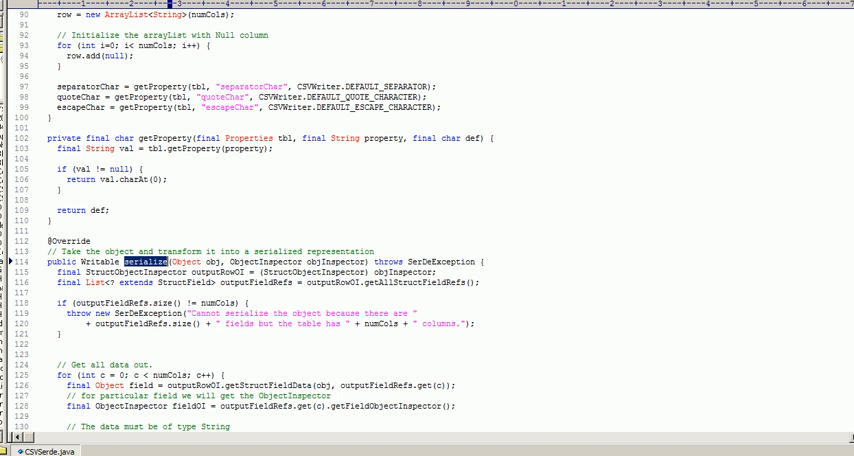
scroll("down", 3)
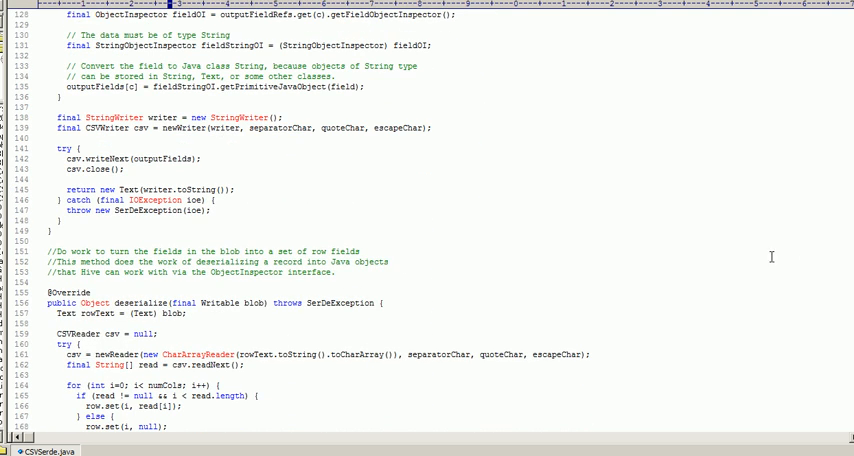
double_click(142, 303)
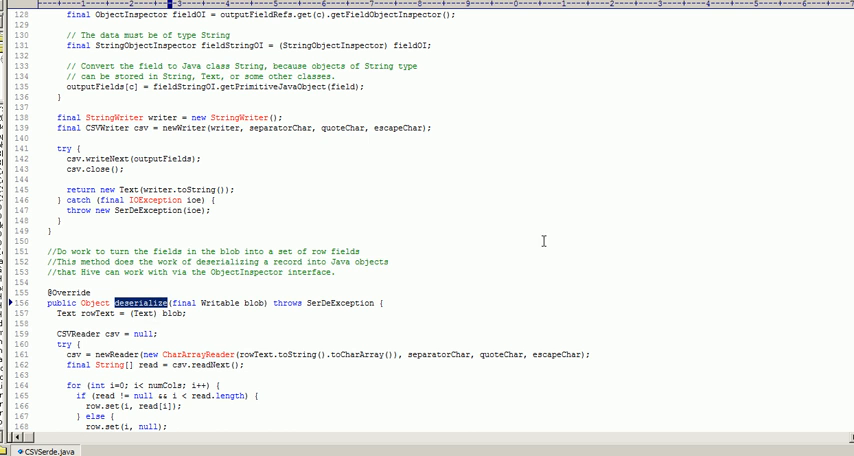
scroll("down", 3)
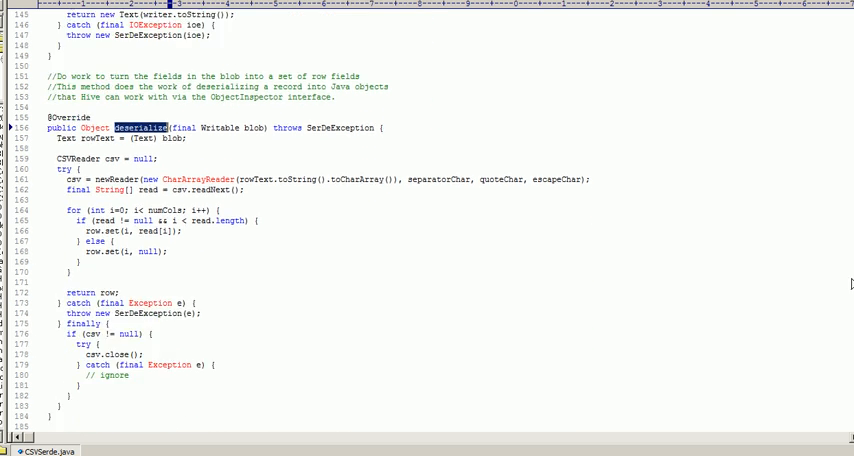
scroll("down", 3)
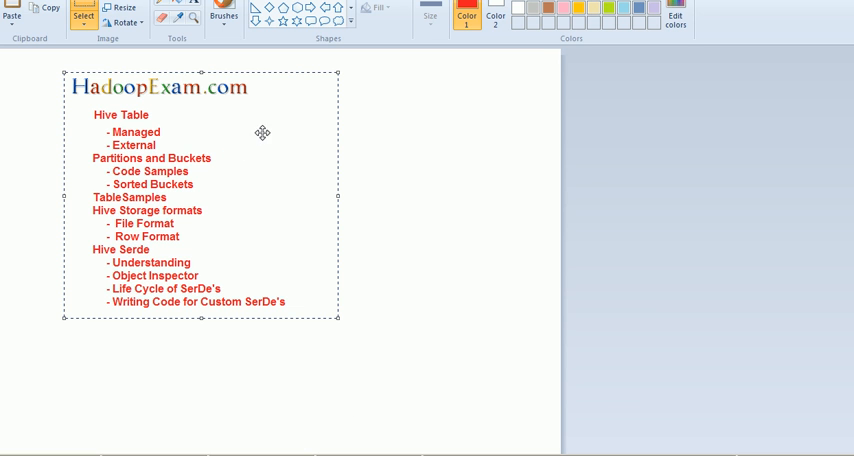
mouse_move(283, 123)
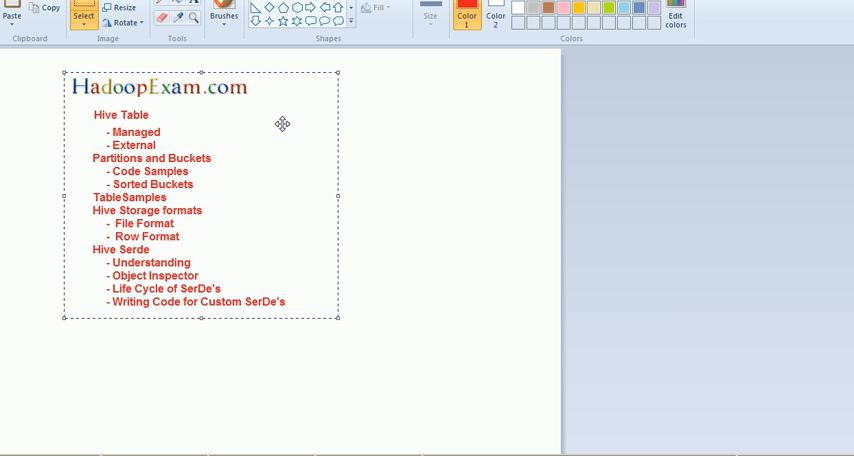
mouse_move(433, 131)
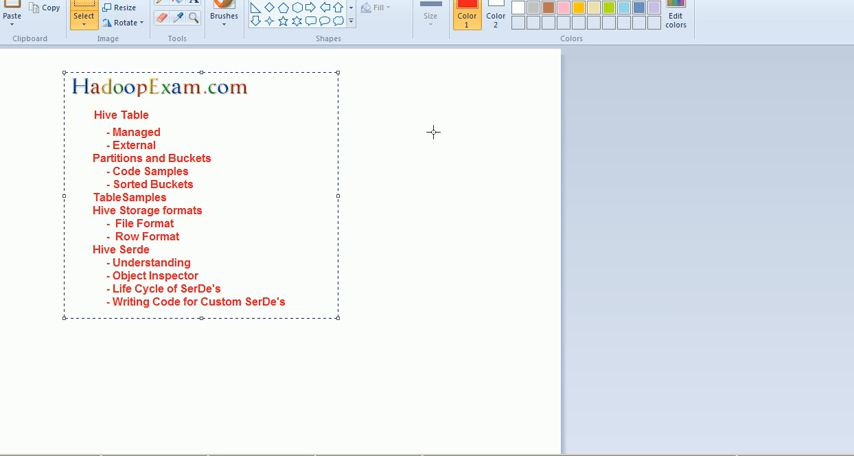
mouse_move(424, 132)
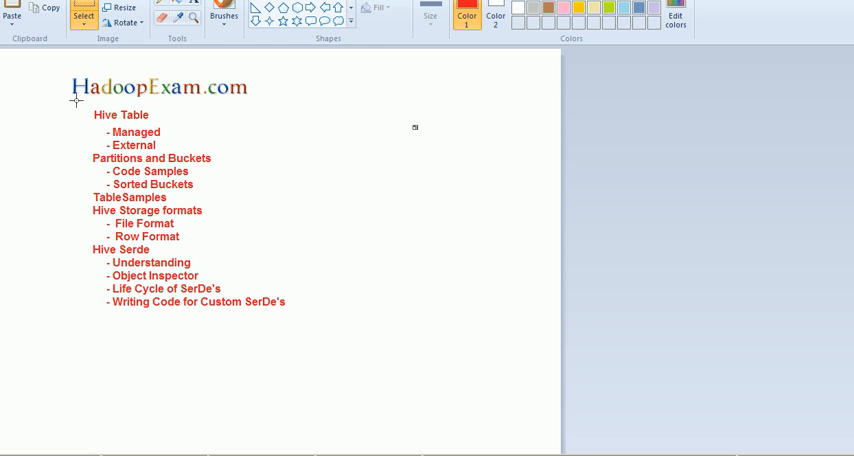
mouse_move(82, 104)
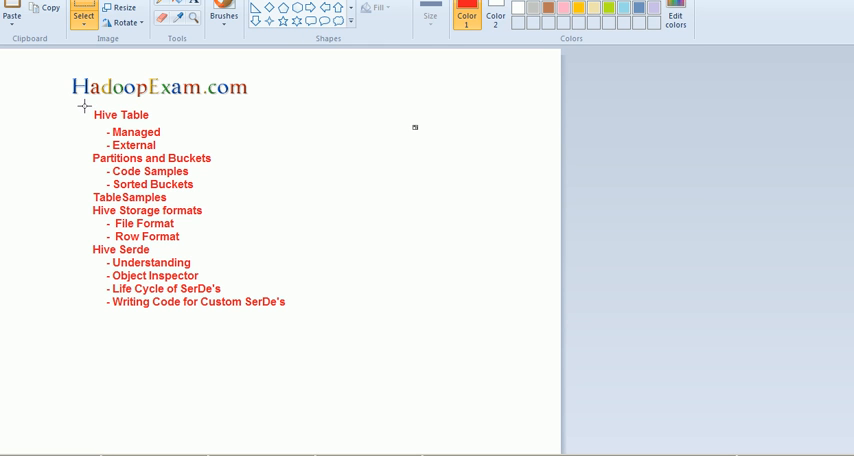
mouse_move(407, 108)
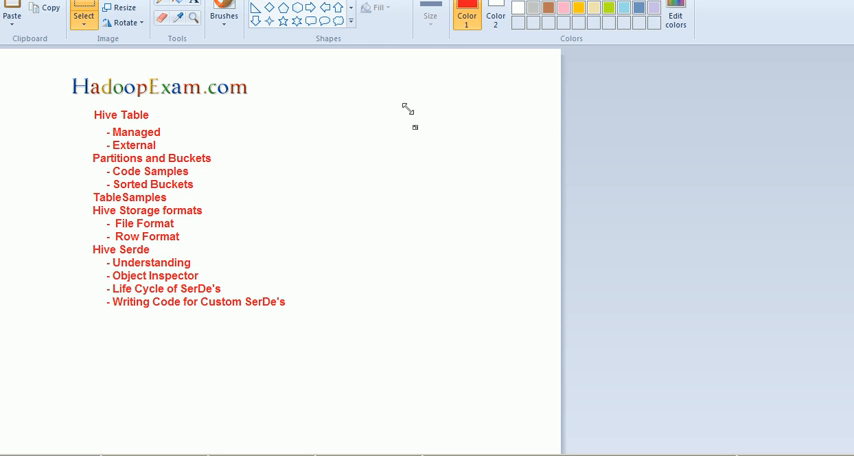
mouse_move(445, 94)
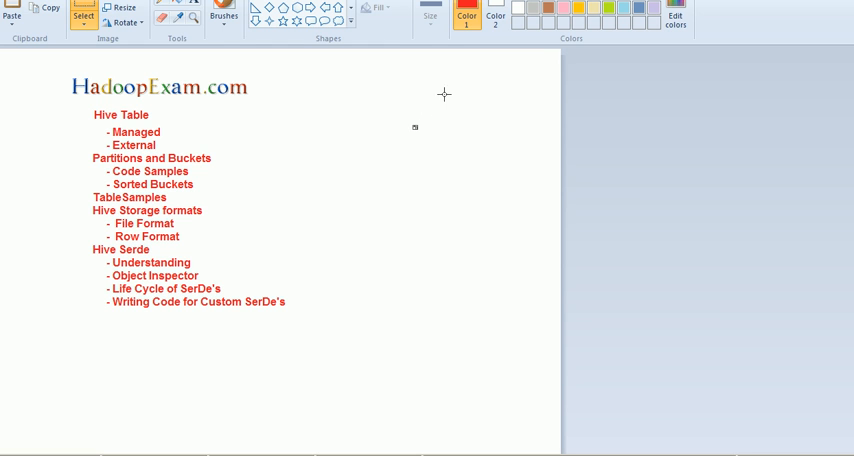
mouse_move(441, 99)
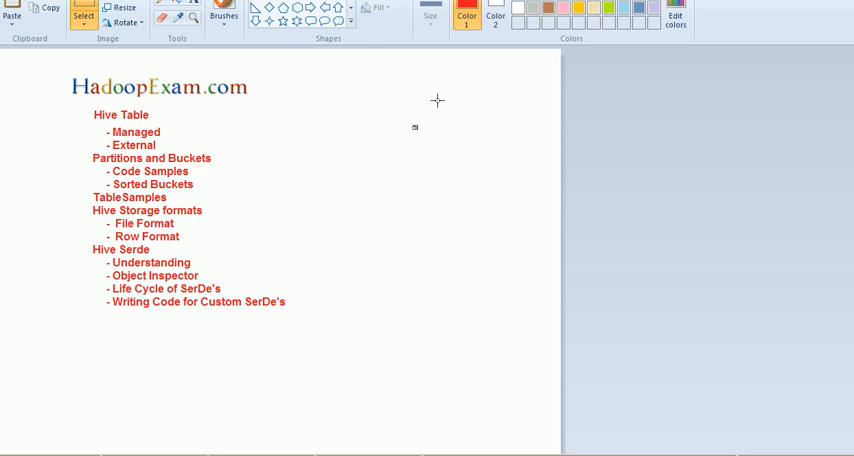
mouse_move(406, 143)
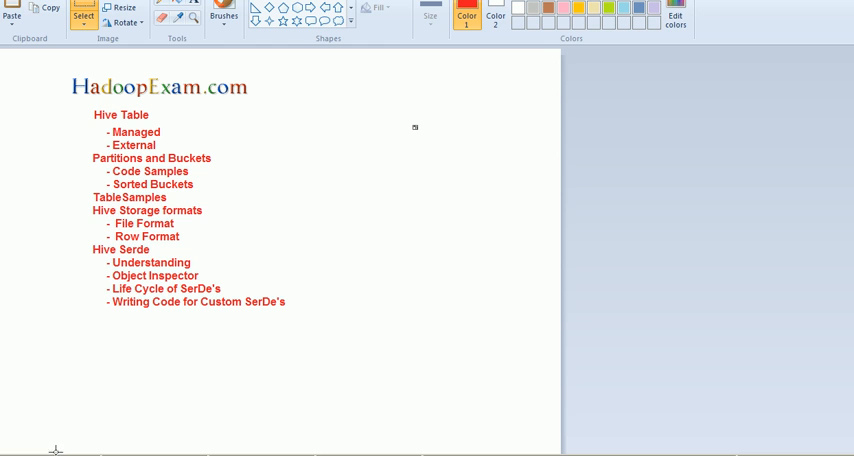
mouse_move(97, 420)
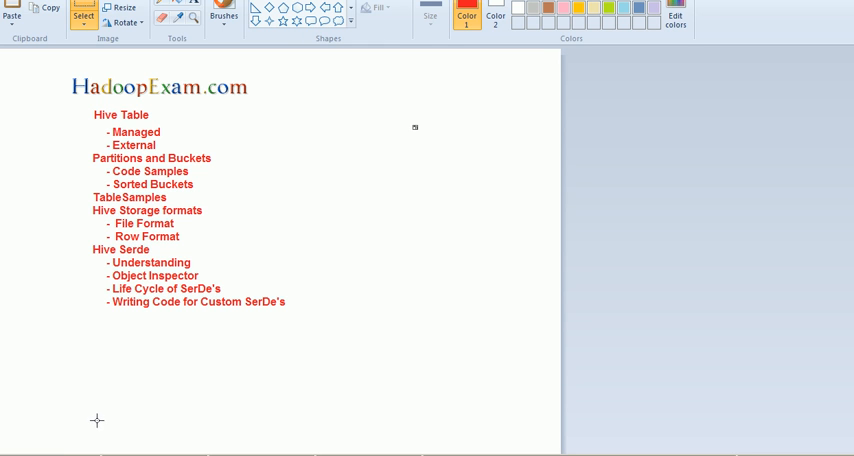
mouse_move(84, 418)
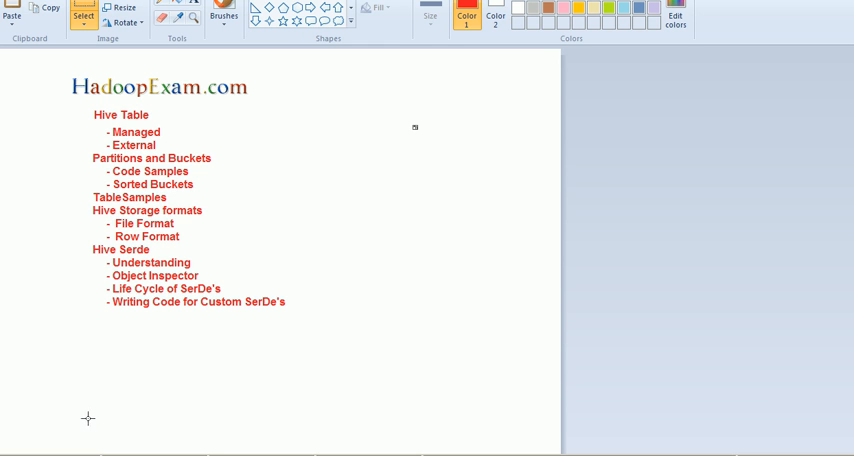
mouse_move(63, 438)
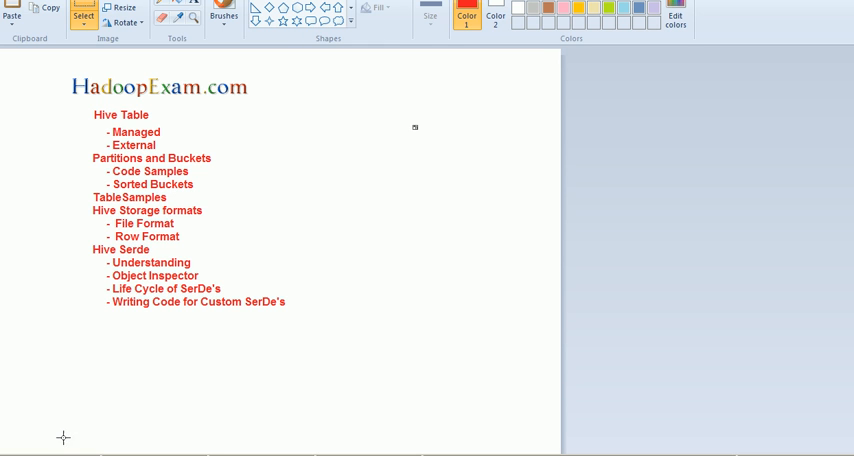